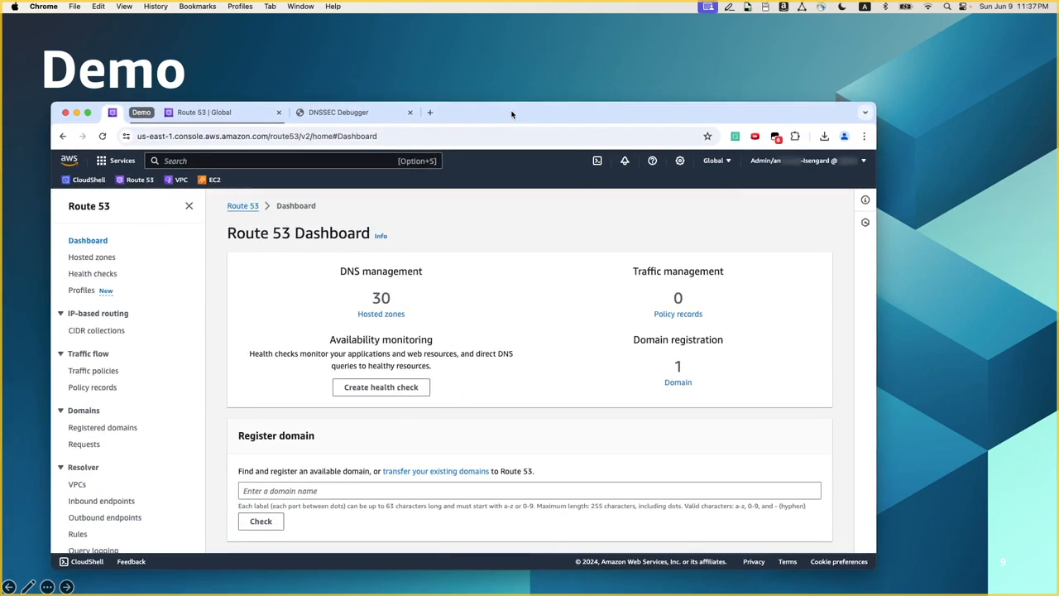
mouse_move(122, 270)
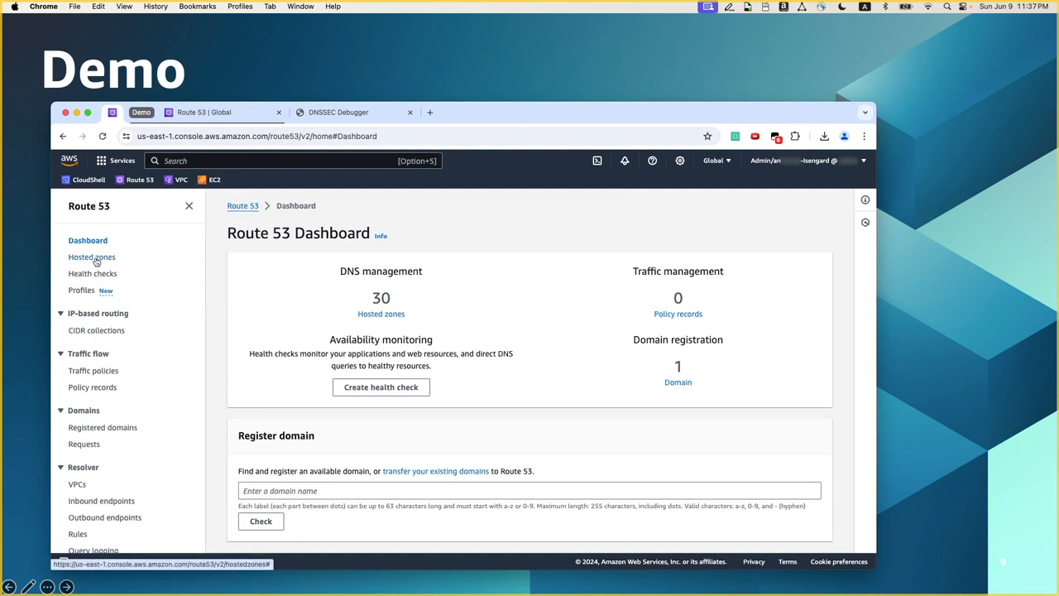
Open the .com hosted zone from Hosted zones and view its DNSSEC signing tab.
click(92, 256)
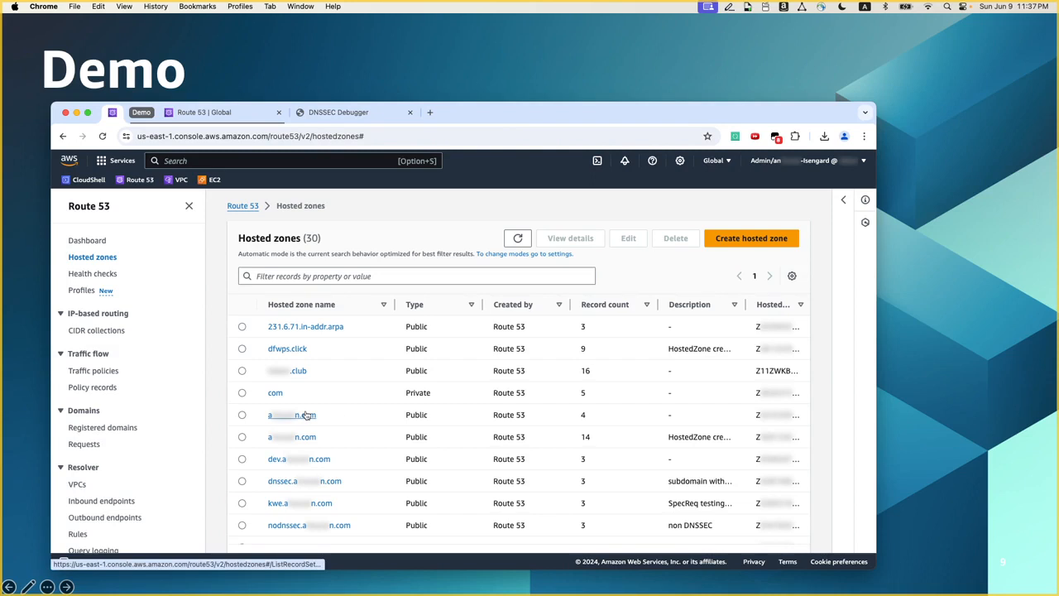
click(291, 415)
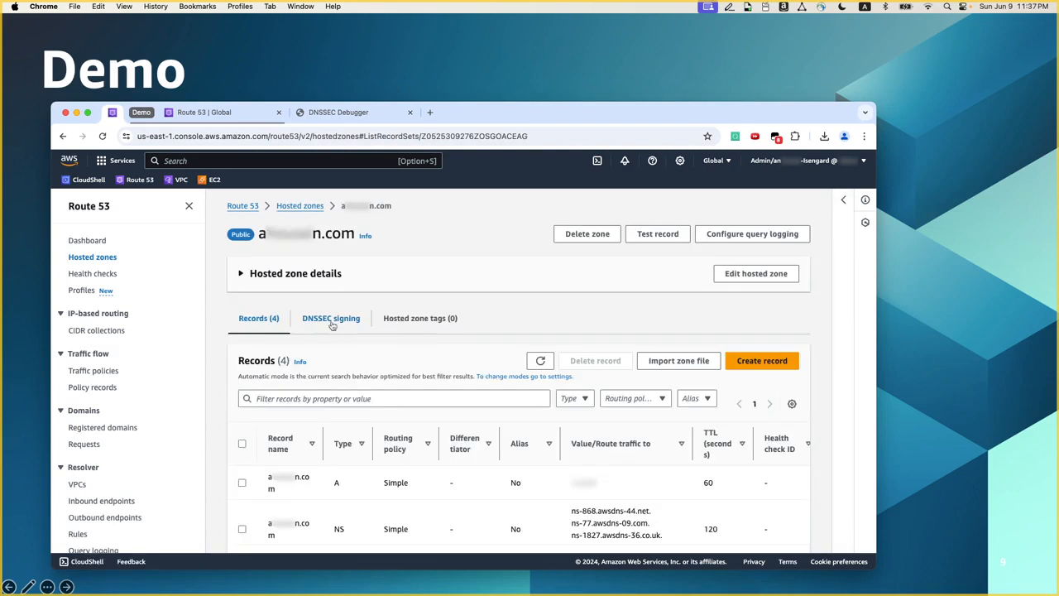
click(331, 317)
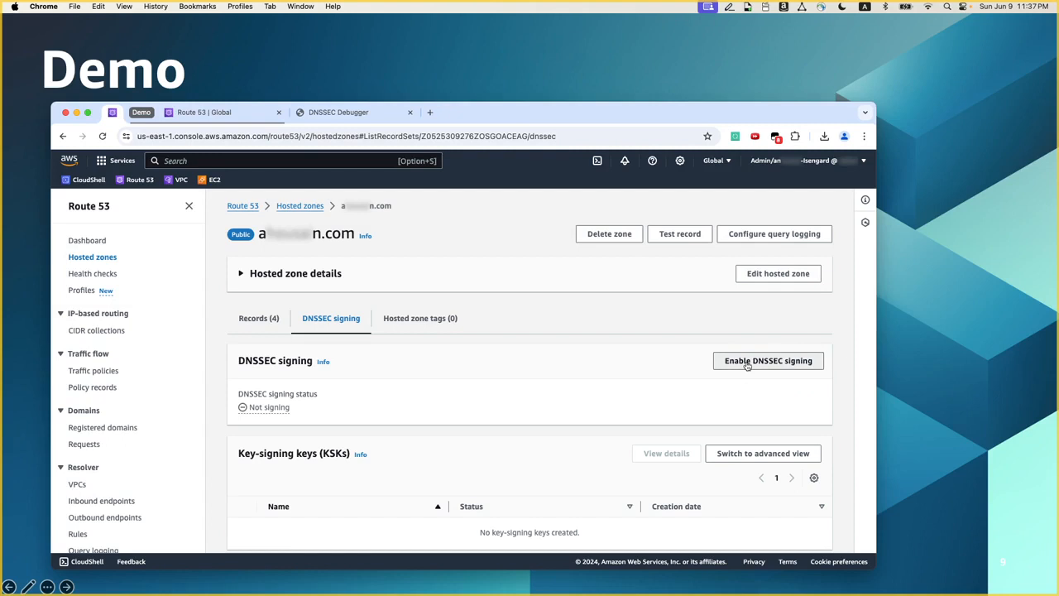
Fill the enable-DNSSEC form: KSK name 'demo', new customer managed CMK aliased 'demo'.
click(767, 360)
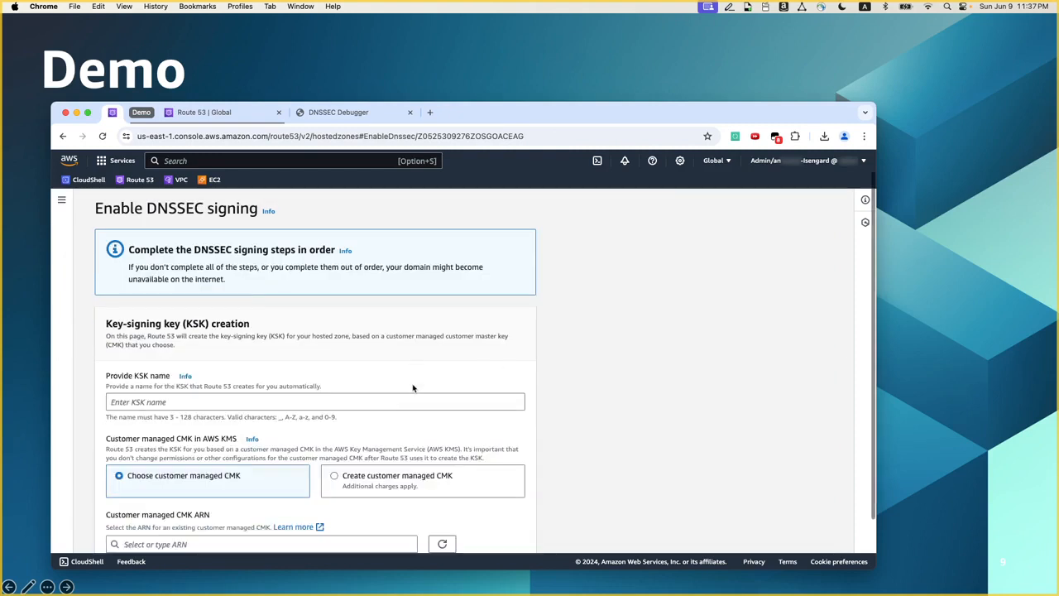
scroll(down, 3)
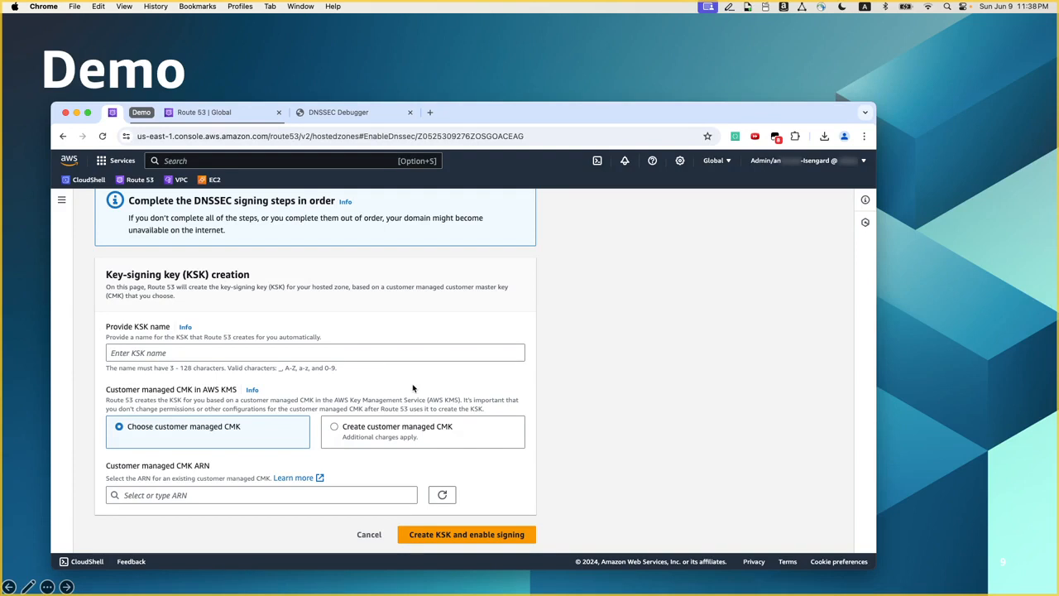
mouse_move(176, 441)
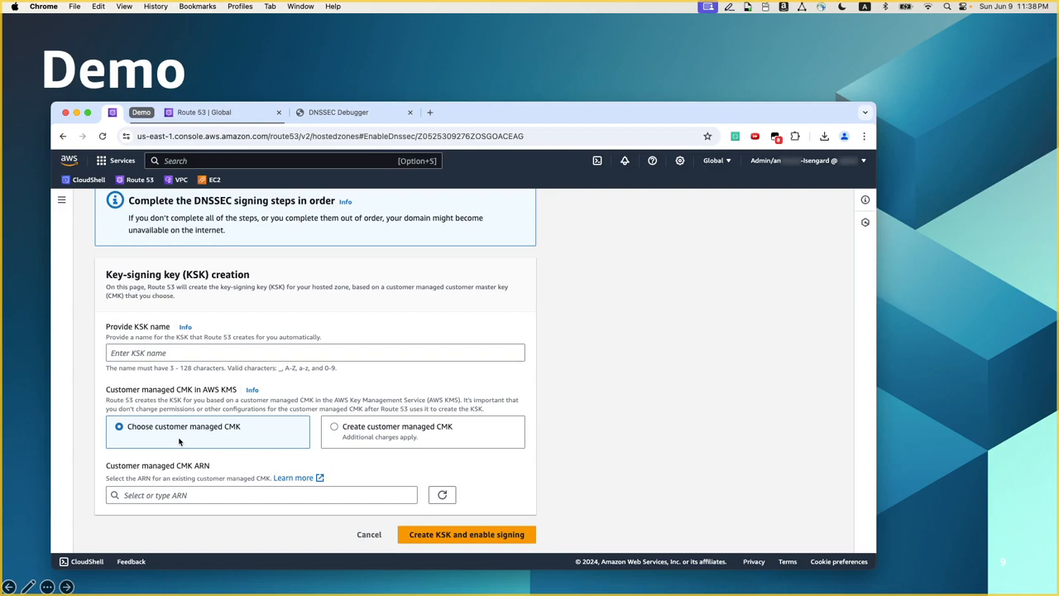
click(335, 427)
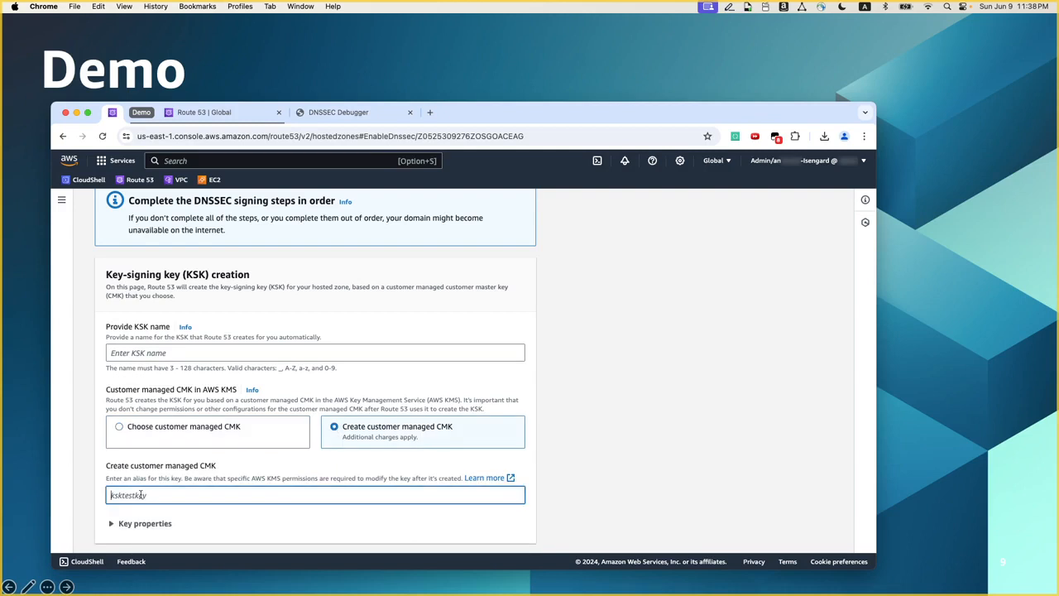
text(demo)
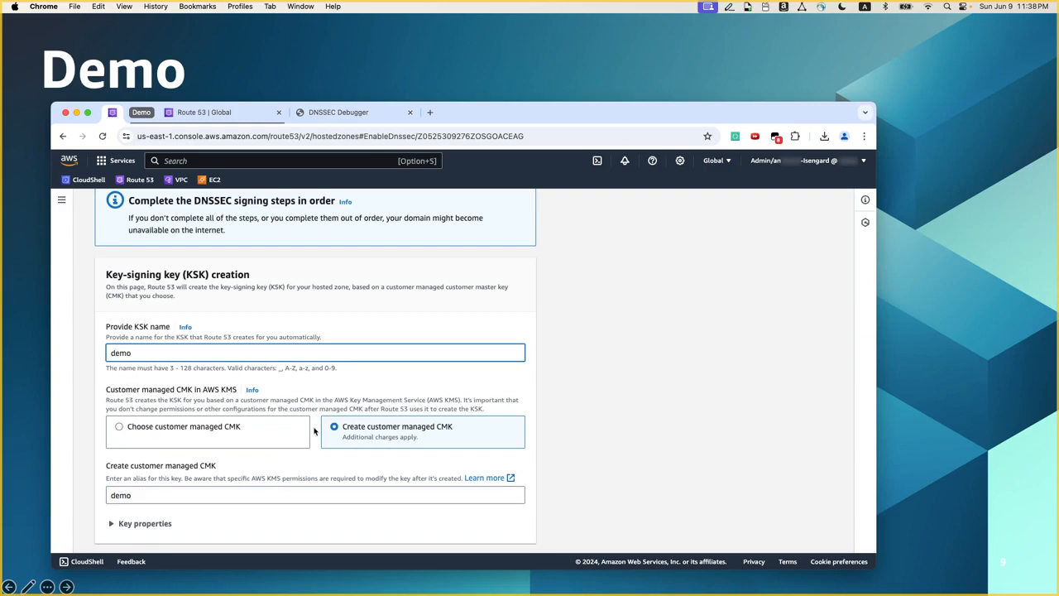
scroll(down, 3)
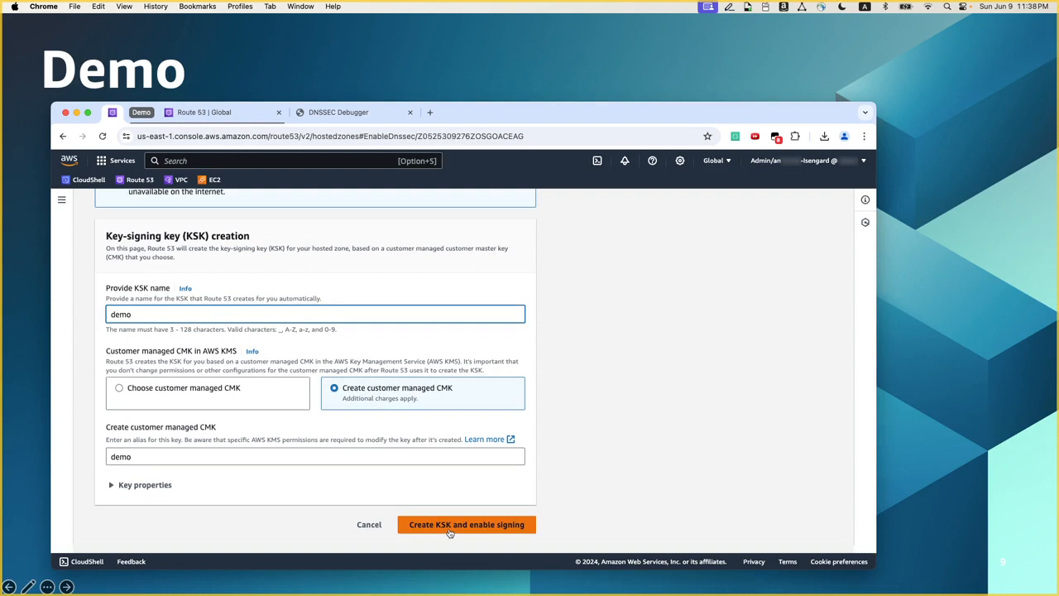
mouse_move(451, 534)
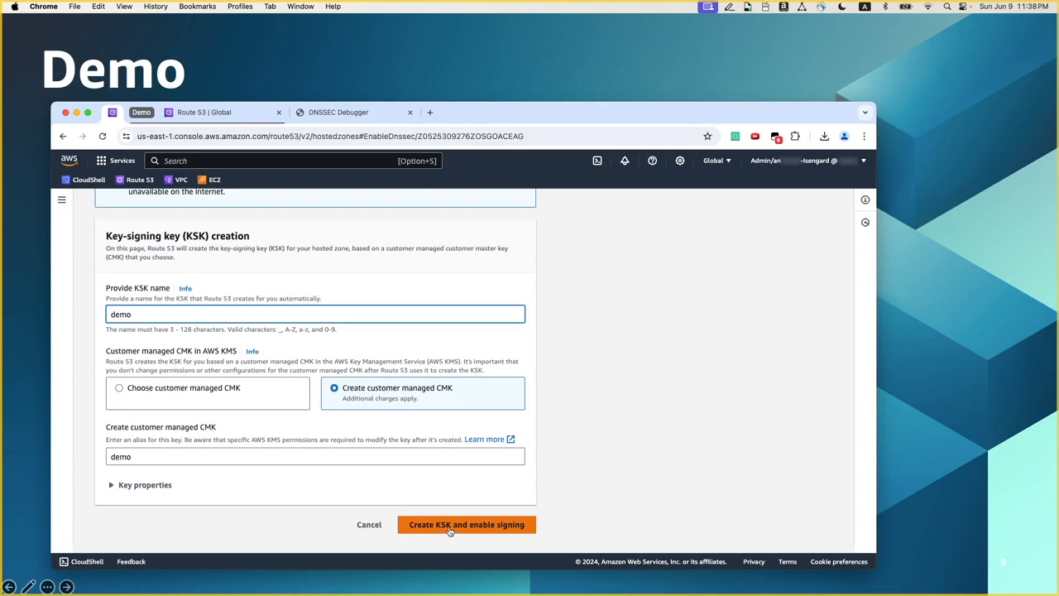
Submit Create KSK and enable signing, waiting while the enabling banner shows.
click(466, 524)
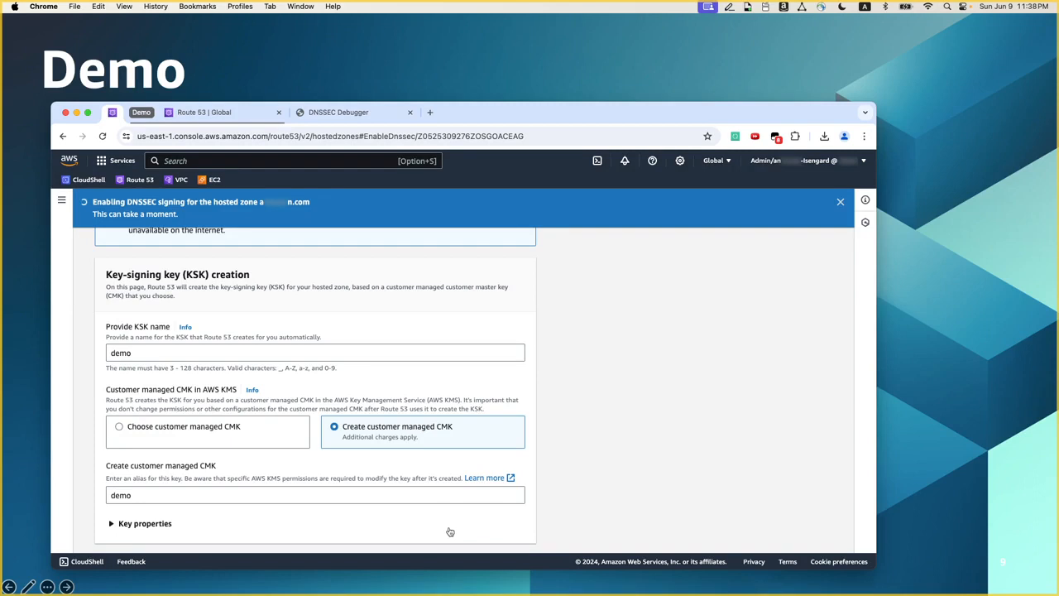
click(466, 524)
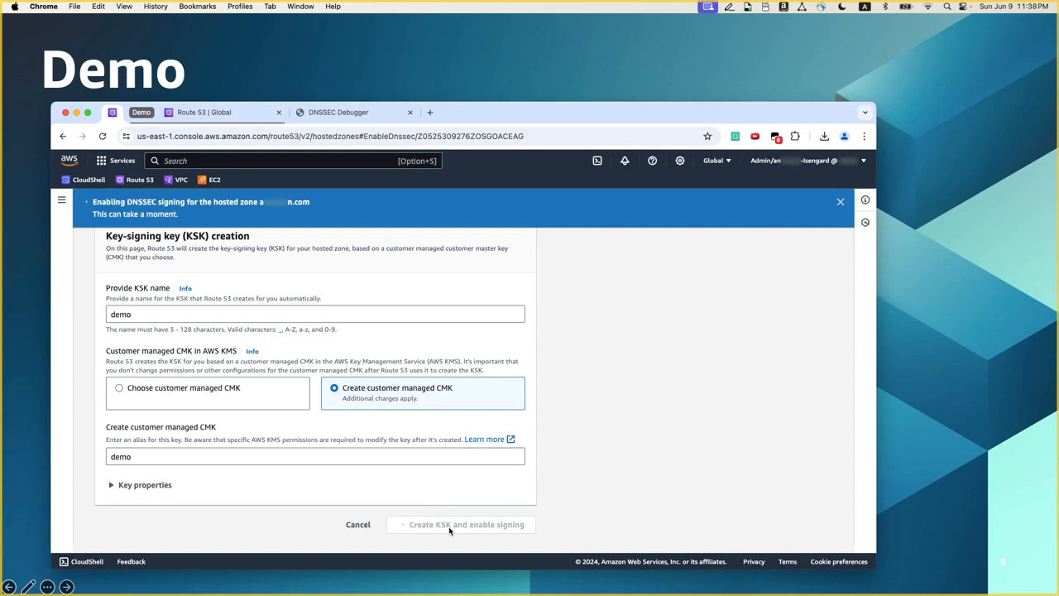
click(461, 524)
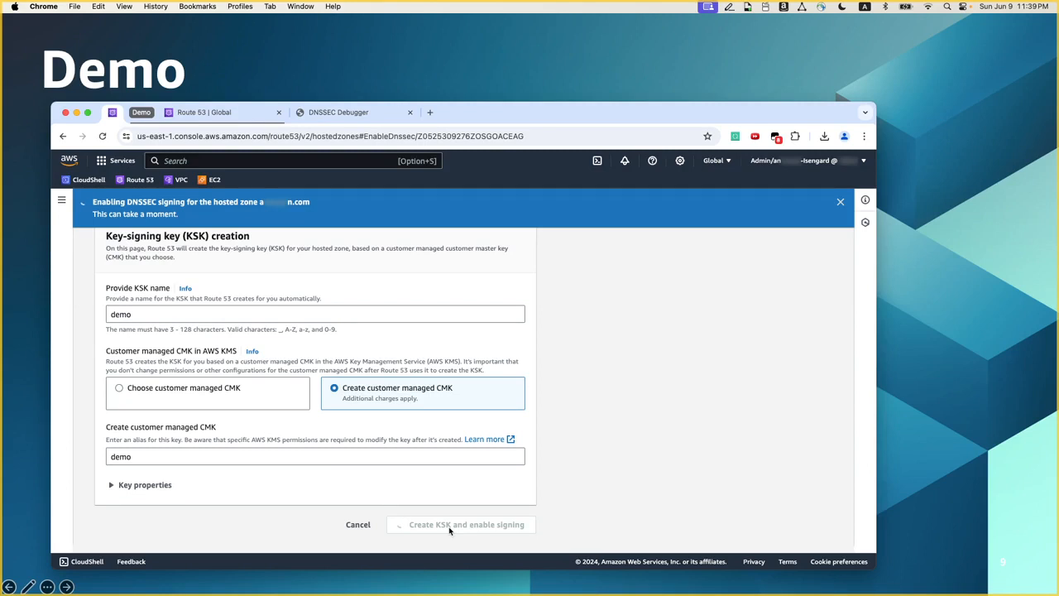
click(467, 524)
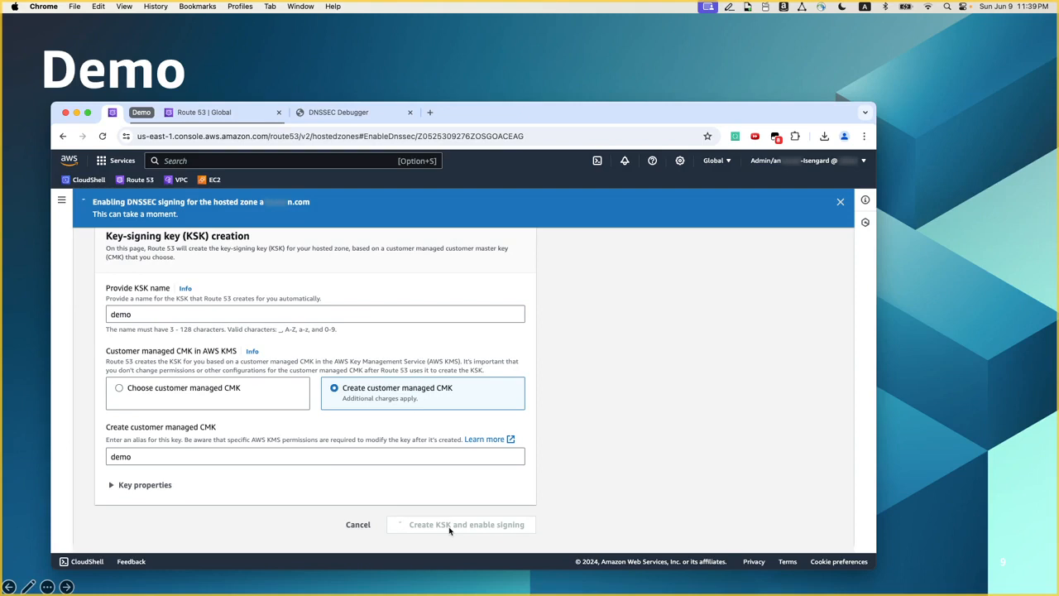
click(466, 524)
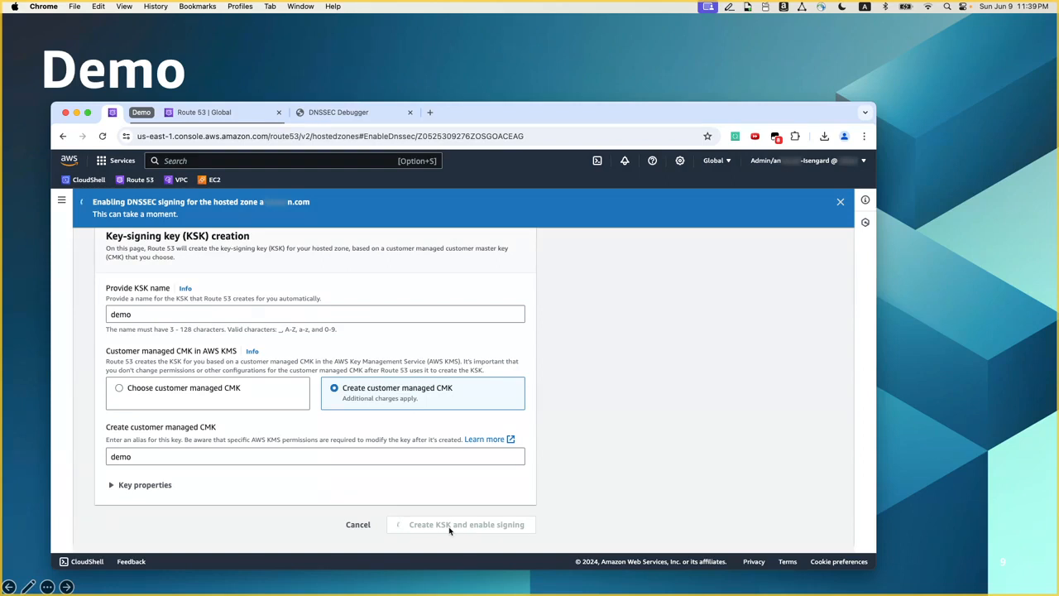
Confirm signing is on with the demo KSK active, then view DS record information.
click(467, 524)
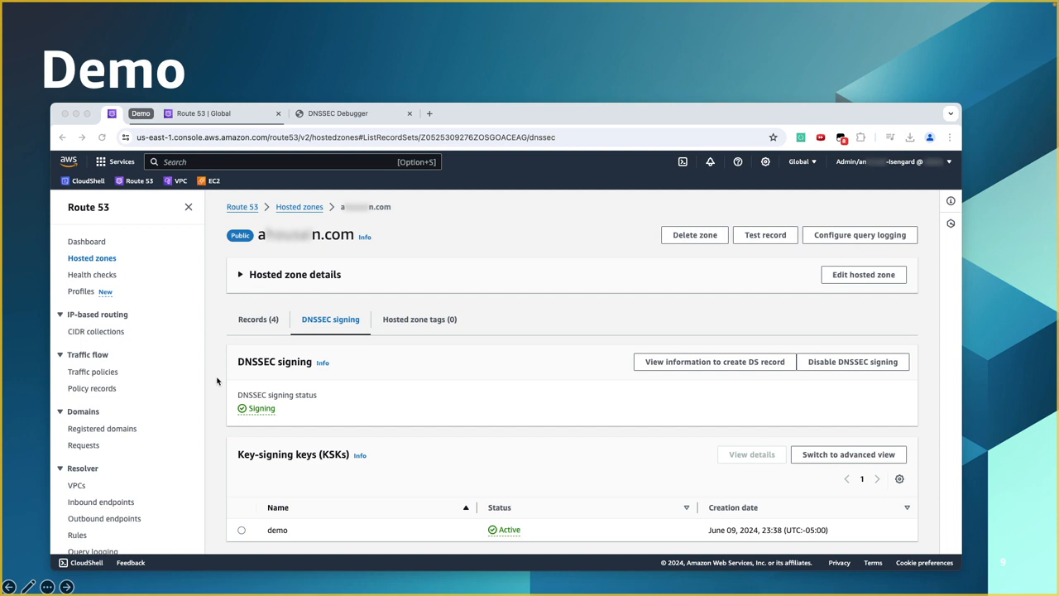
mouse_move(267, 418)
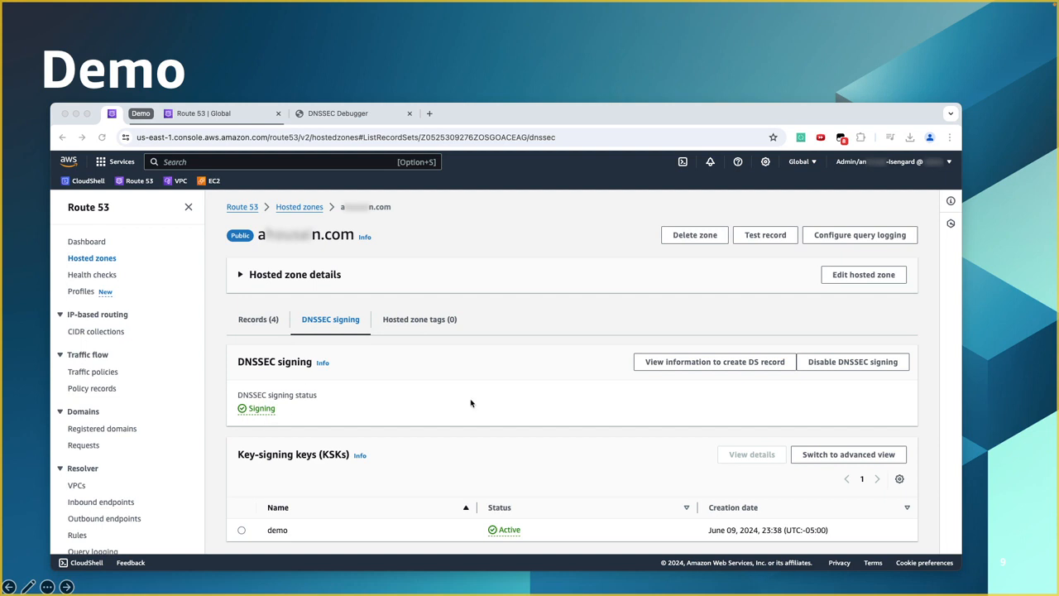
mouse_move(639, 382)
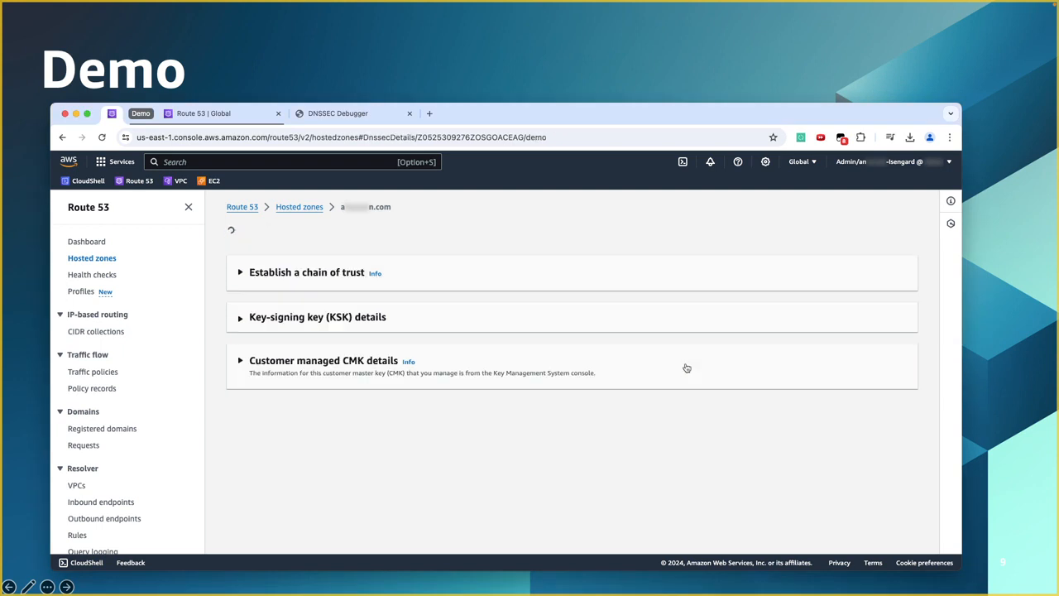
Expand the chain of trust and Route 53 registrar sections, then copy the KSK public key.
click(241, 272)
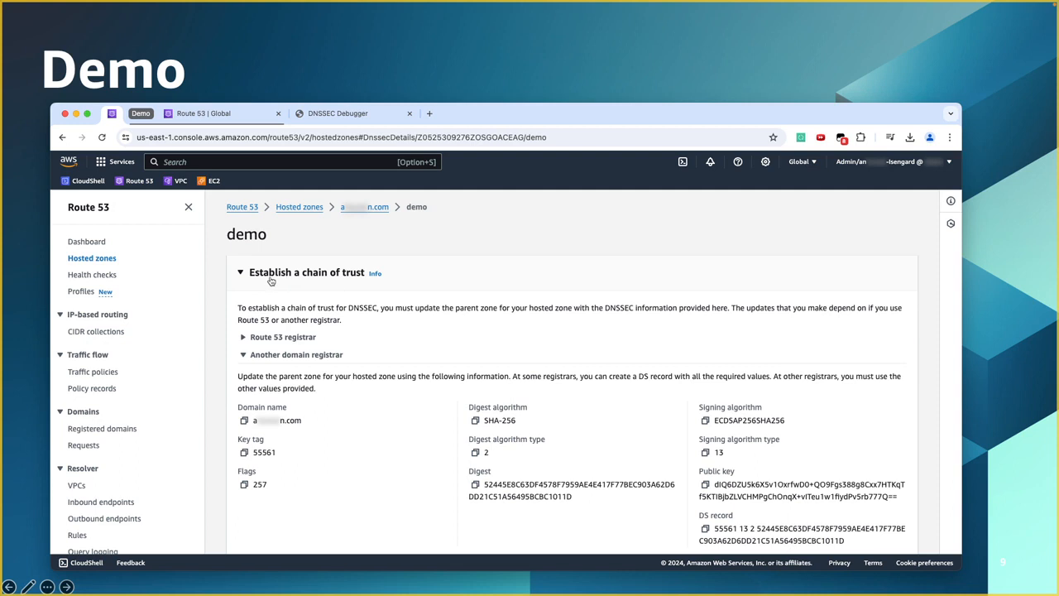
mouse_move(431, 437)
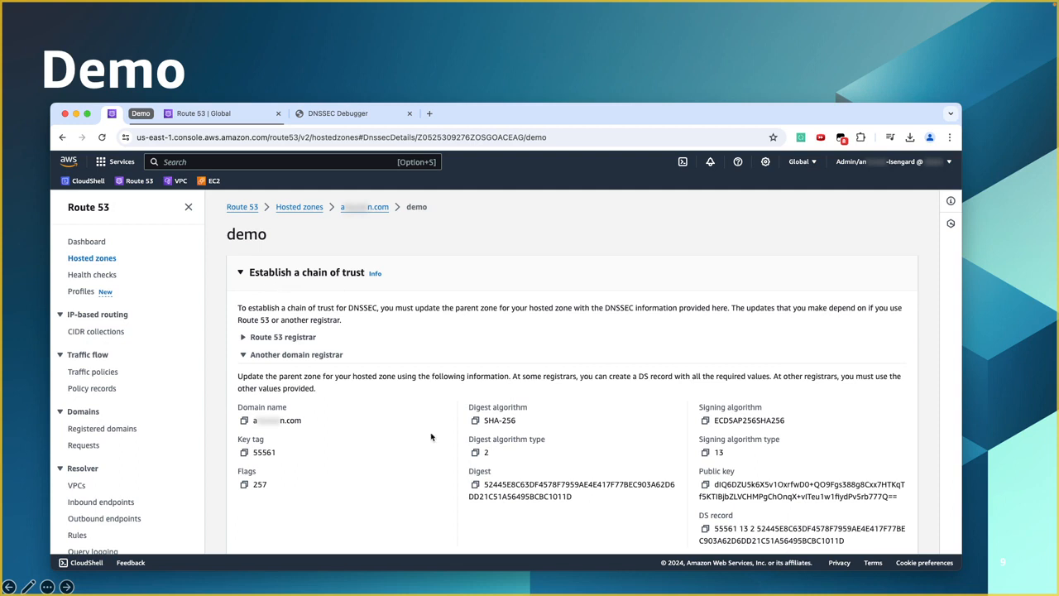
mouse_move(382, 412)
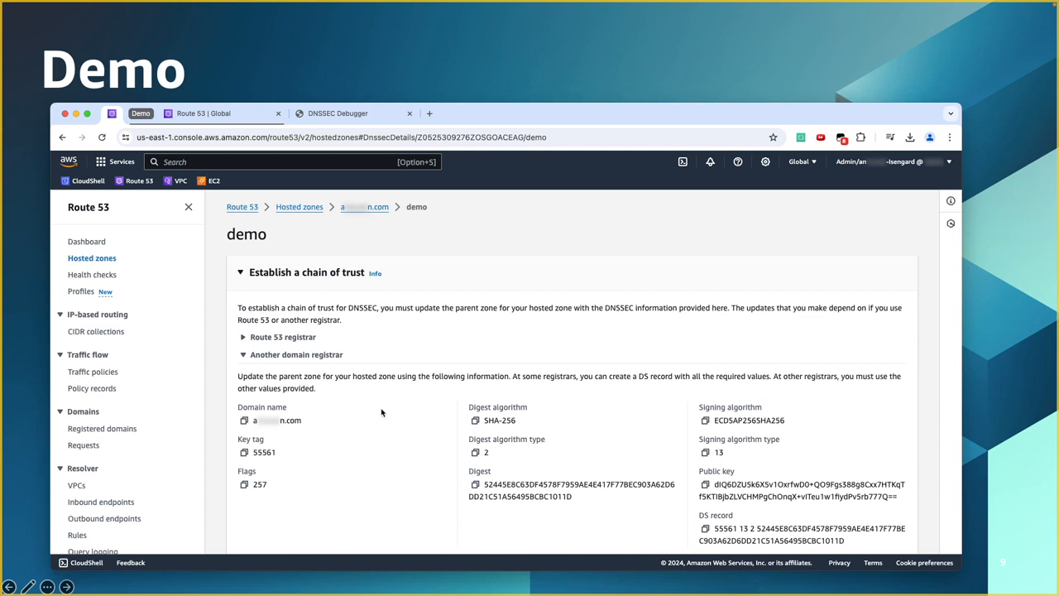
mouse_move(526, 486)
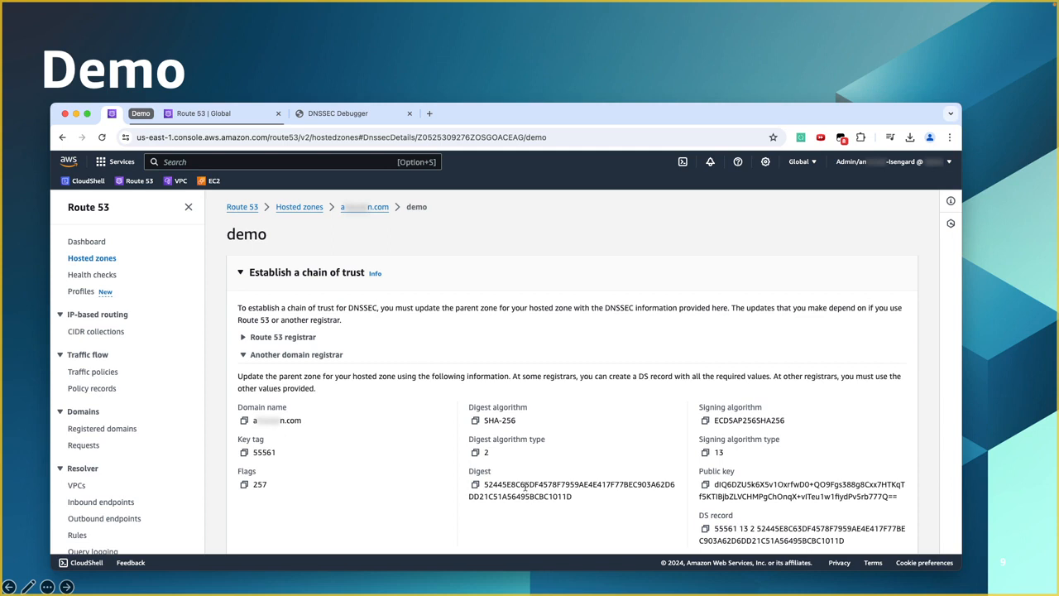
mouse_move(616, 503)
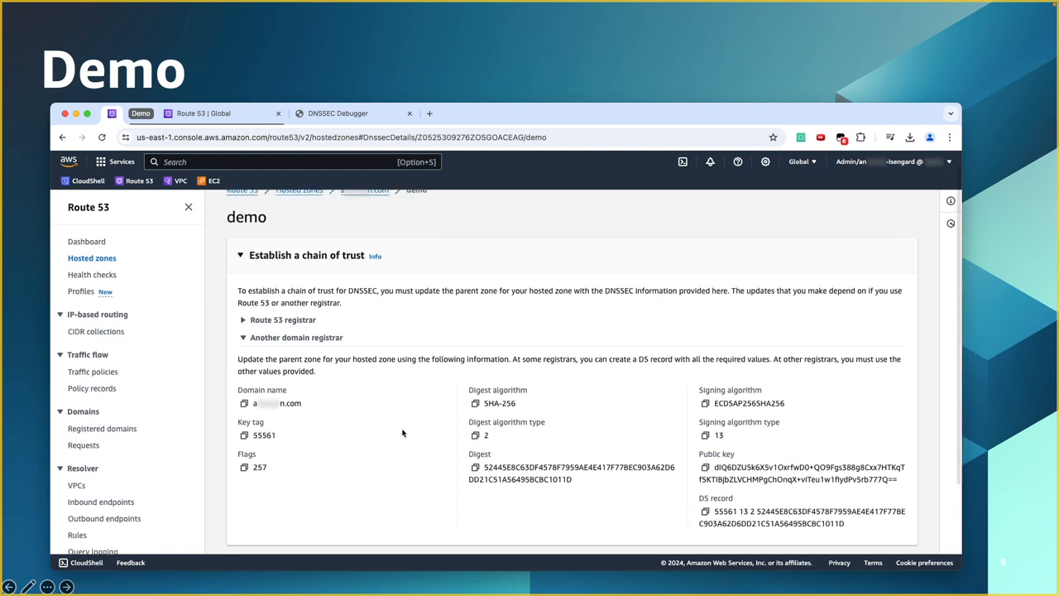
mouse_move(349, 408)
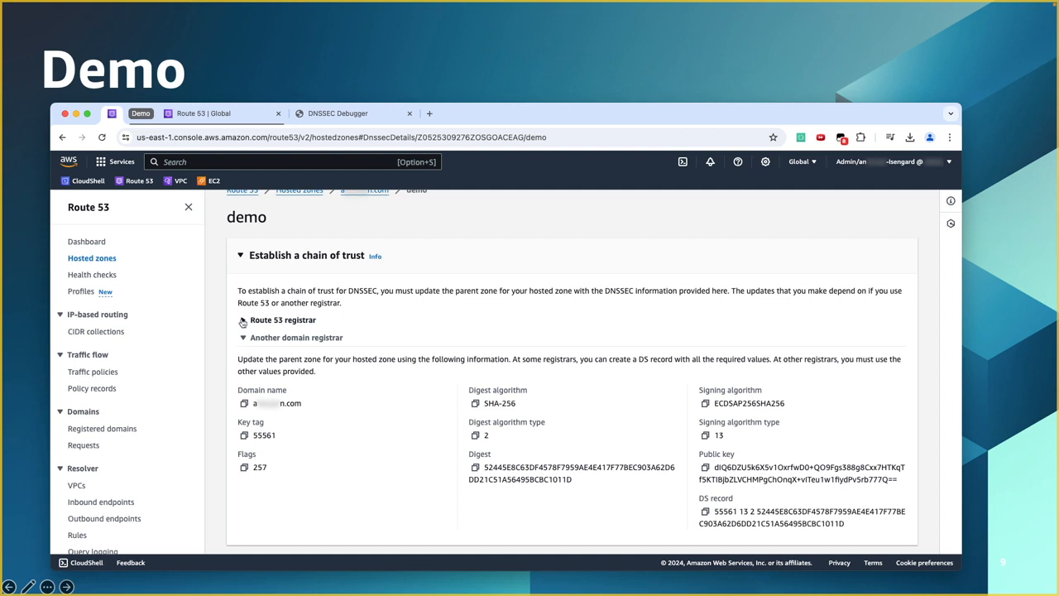
click(243, 320)
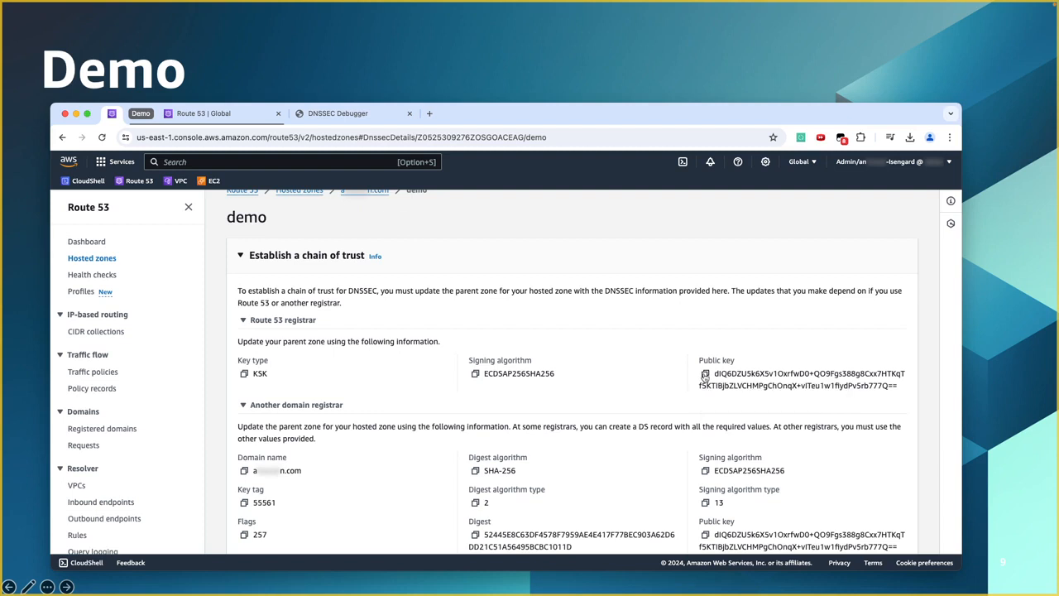
click(704, 373)
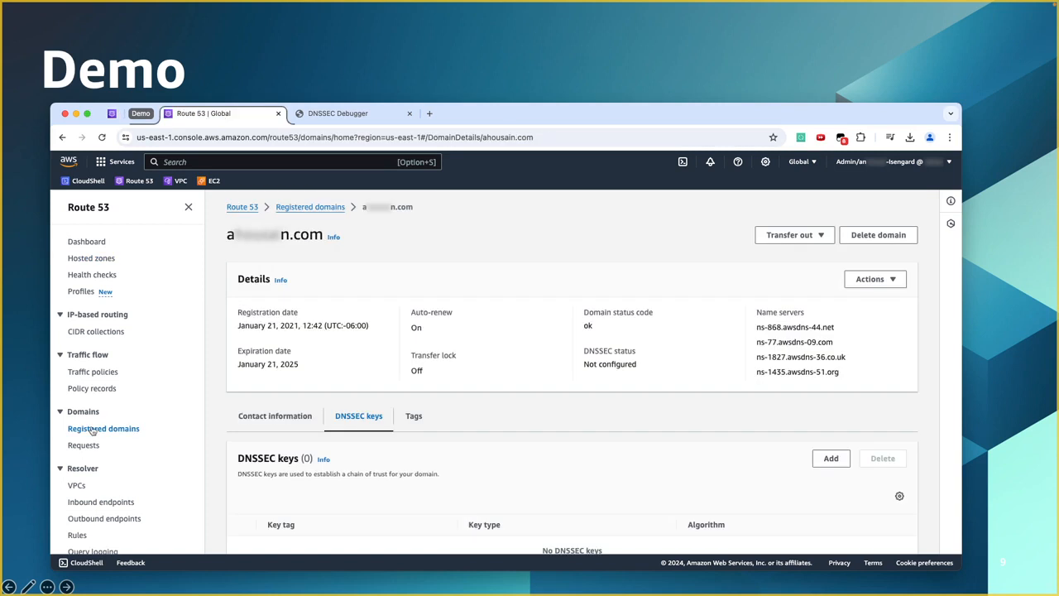
mouse_move(254, 439)
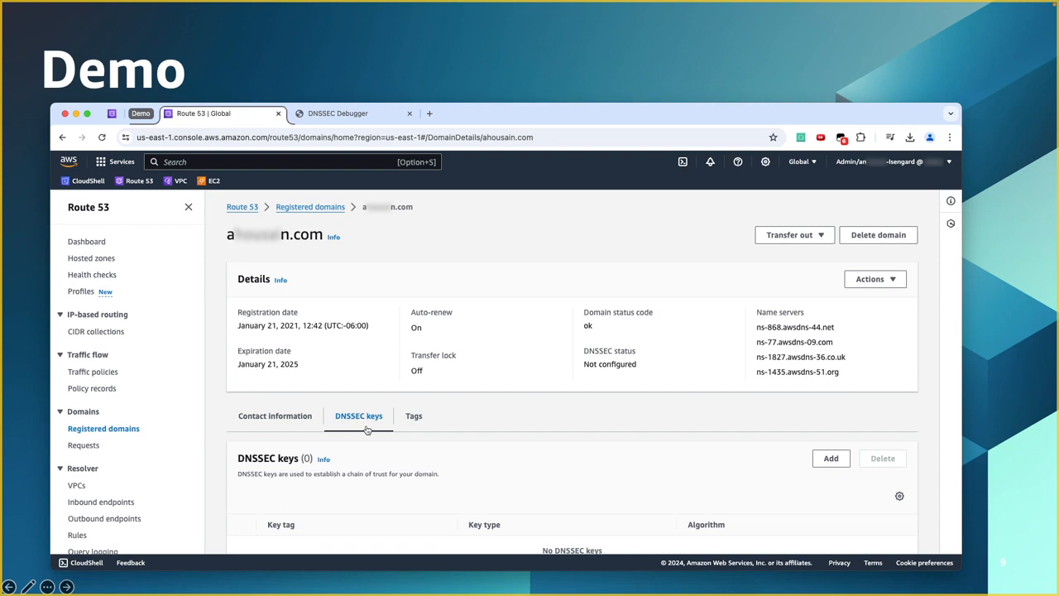
mouse_move(687, 480)
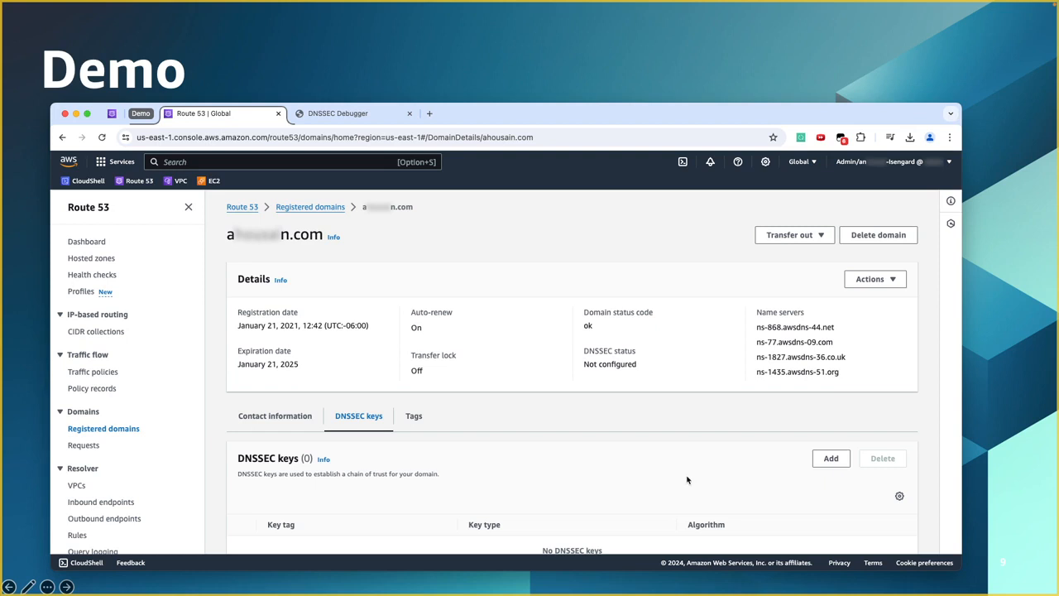
Add a 257 - KSK key with algorithm 13 and the pasted public key.
click(831, 458)
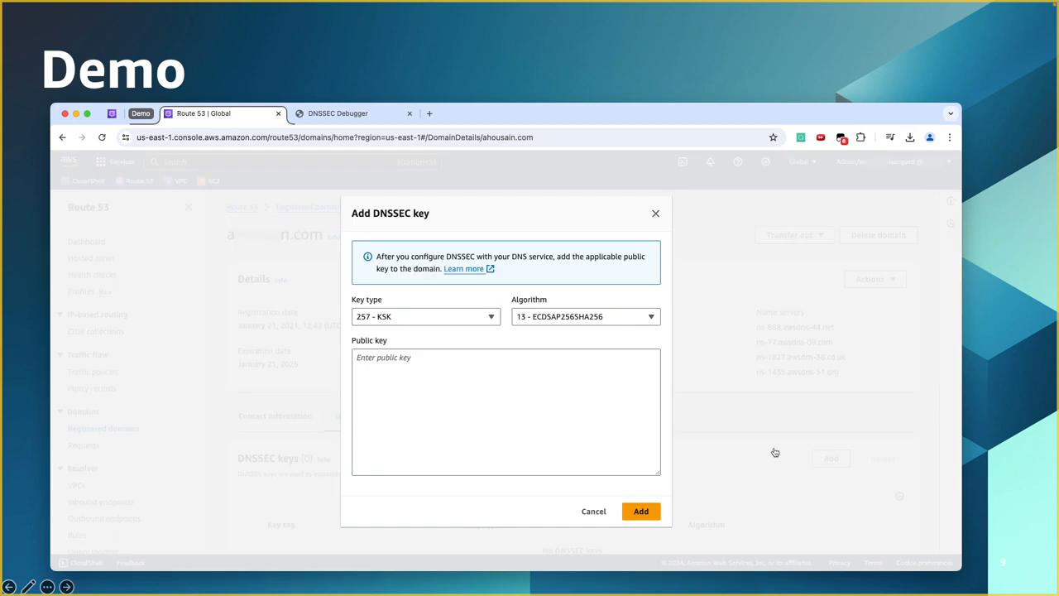
mouse_move(405, 325)
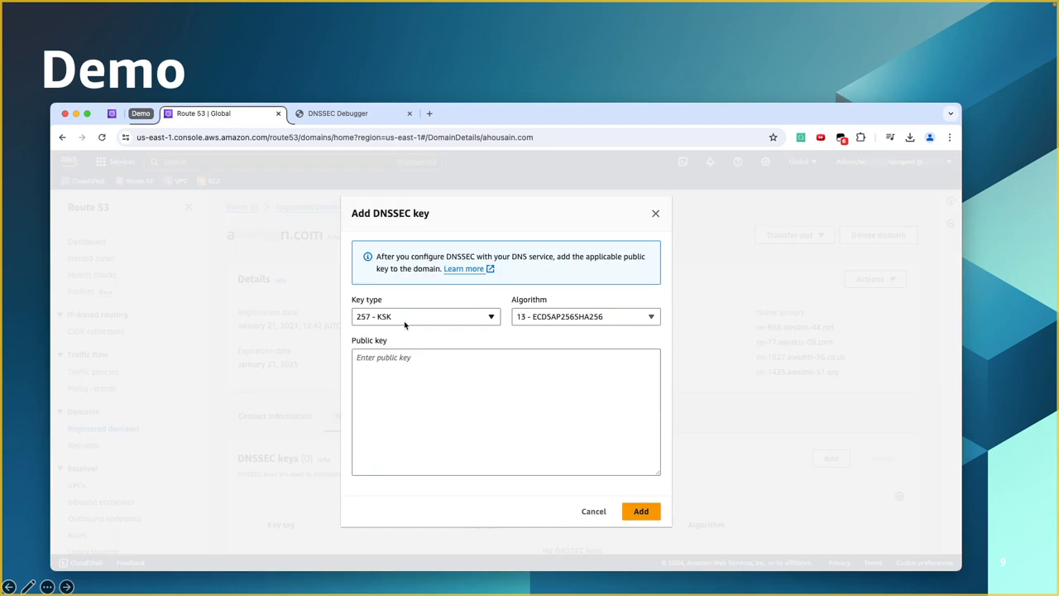
mouse_move(558, 325)
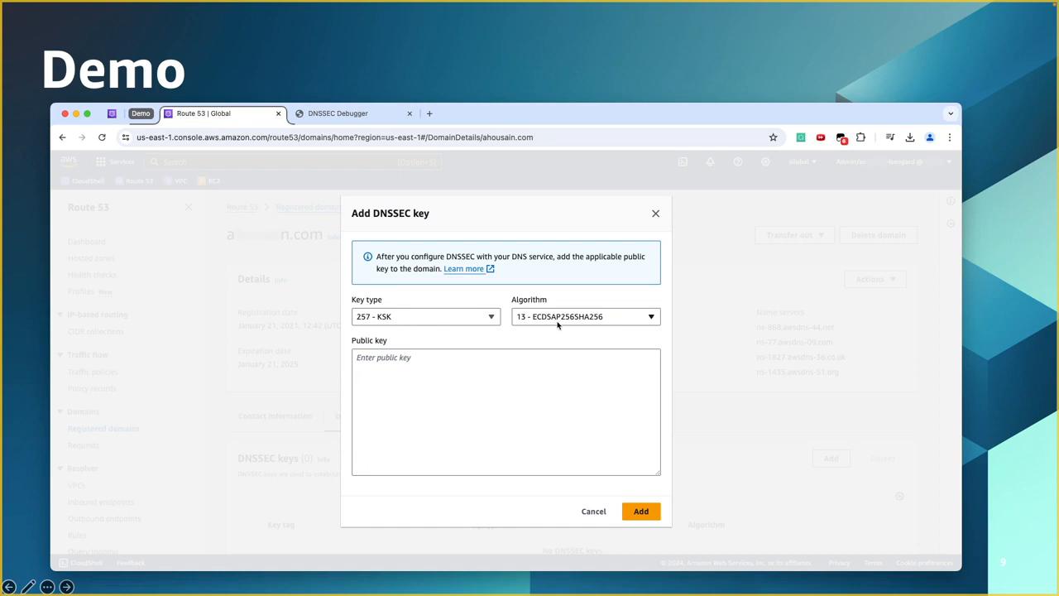
mouse_move(552, 366)
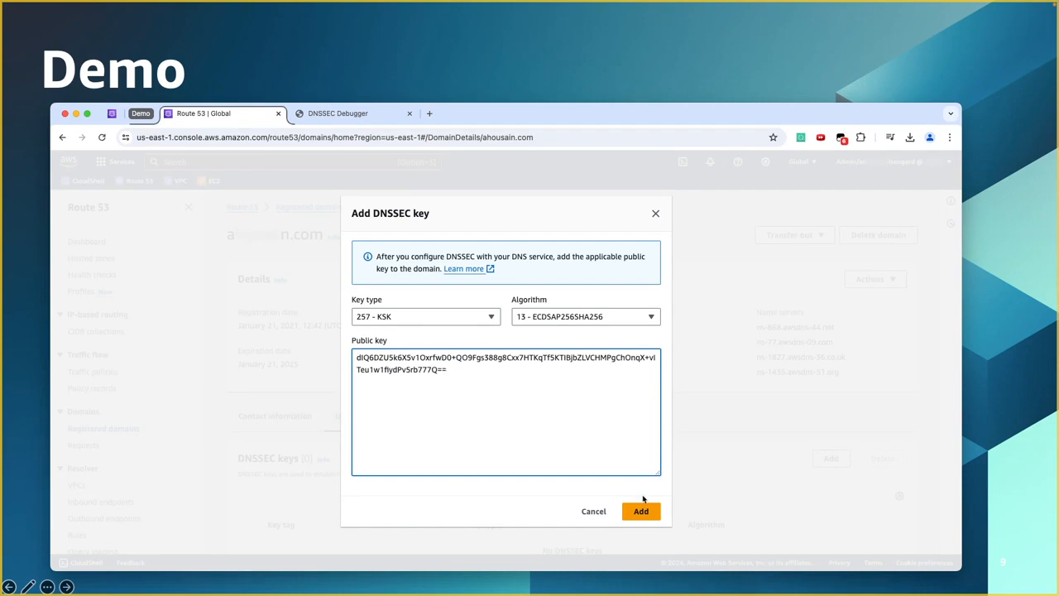
click(641, 510)
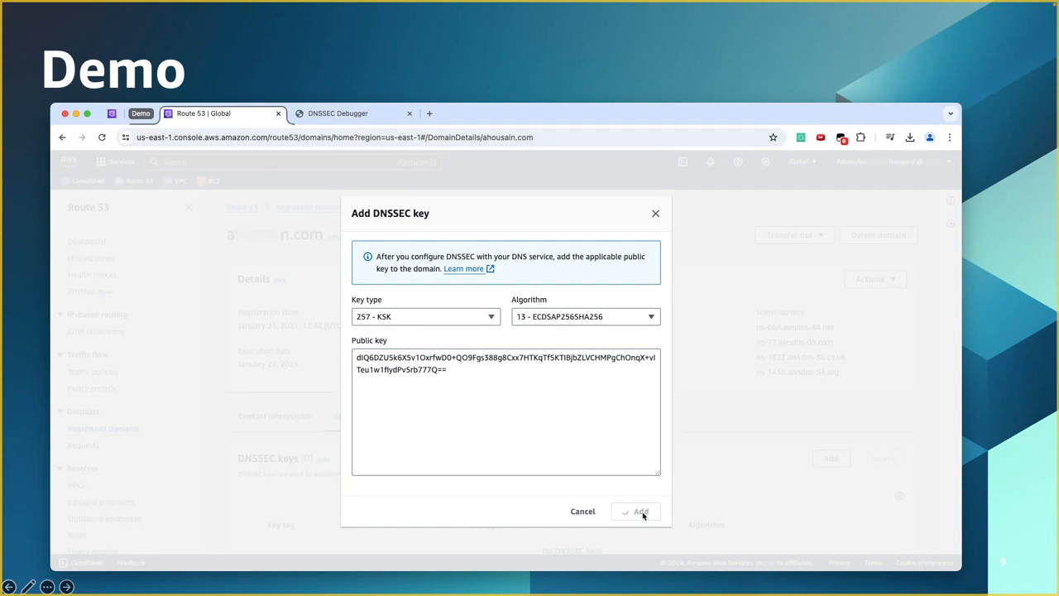
click(640, 511)
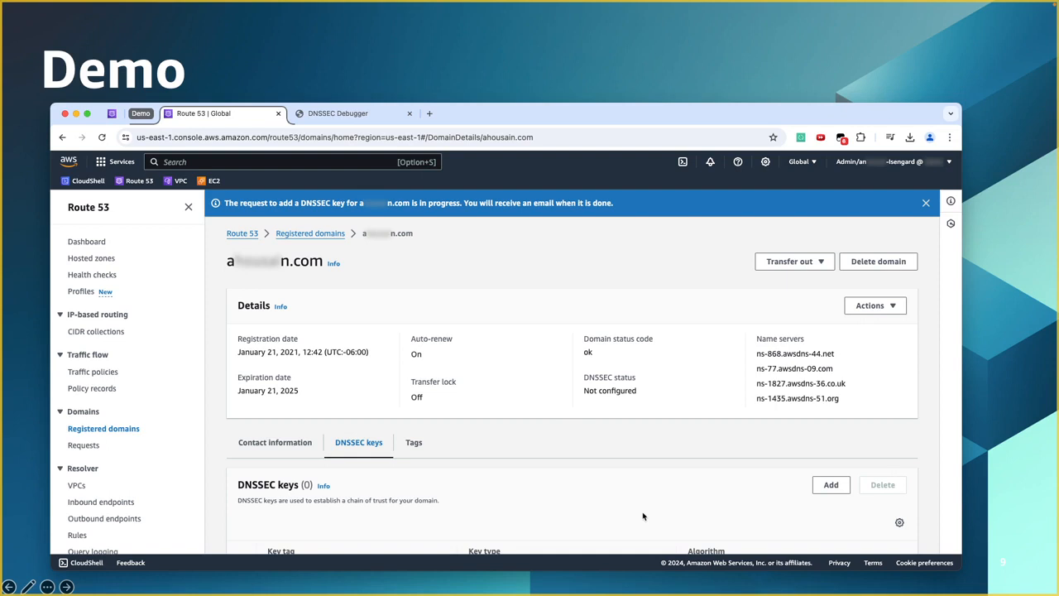
mouse_move(561, 440)
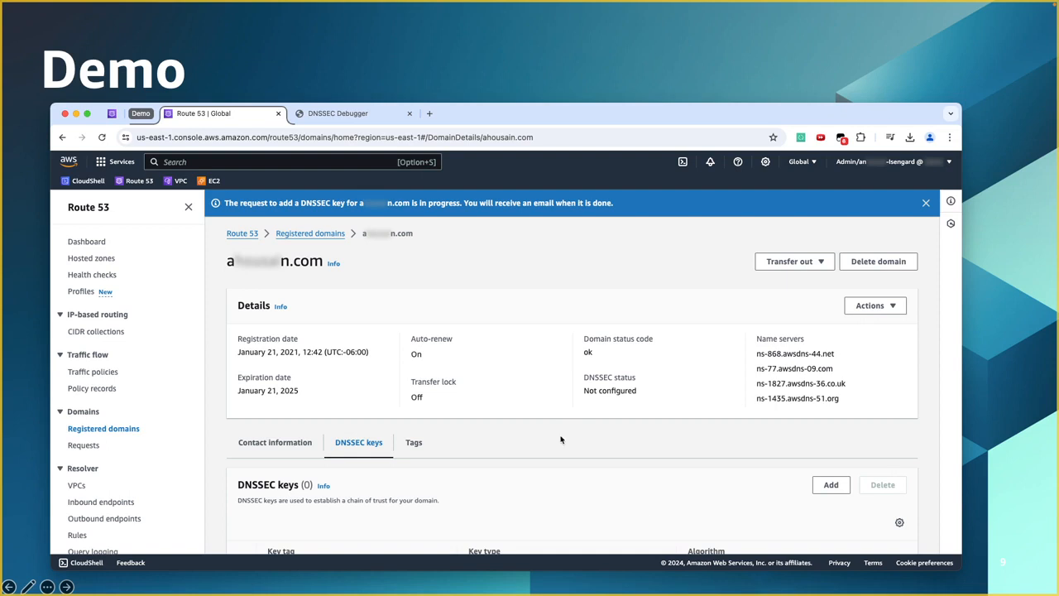
mouse_move(384, 239)
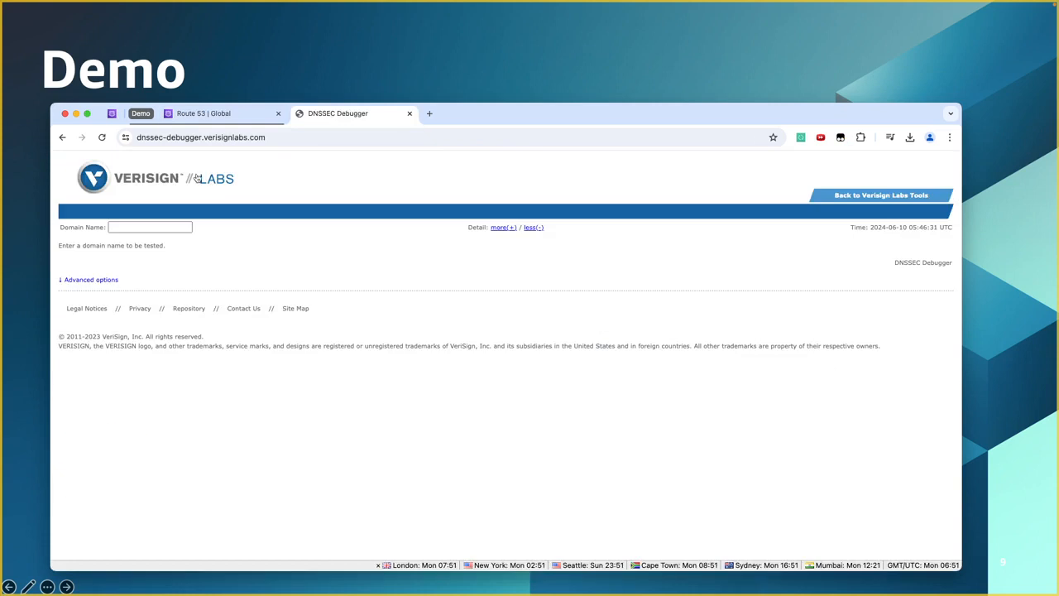
mouse_move(237, 160)
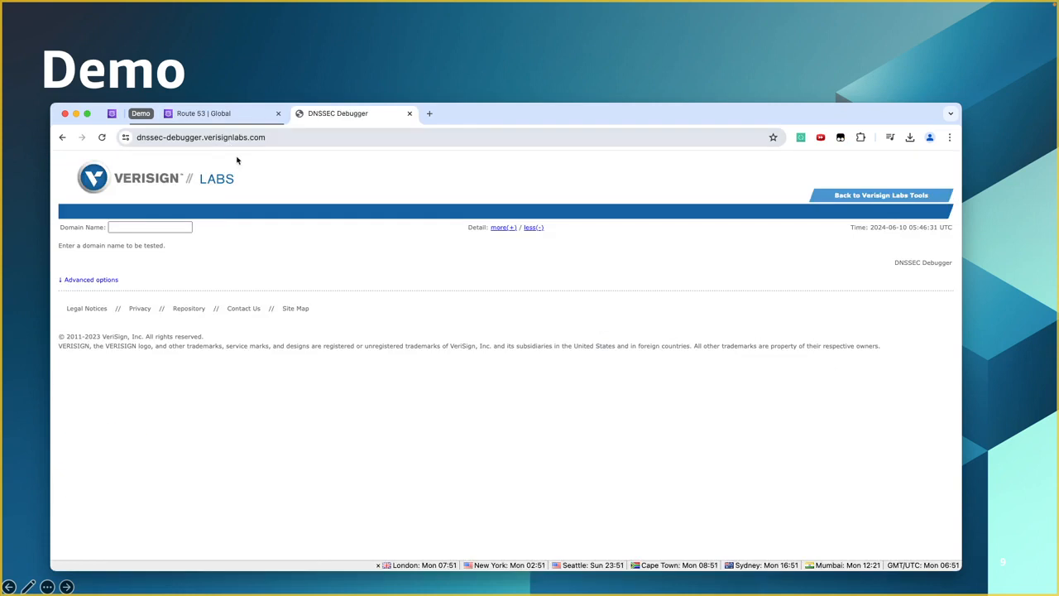
Pick salesforce.com from the Domain Name suggestions and run the DNSSEC analysis.
click(150, 227)
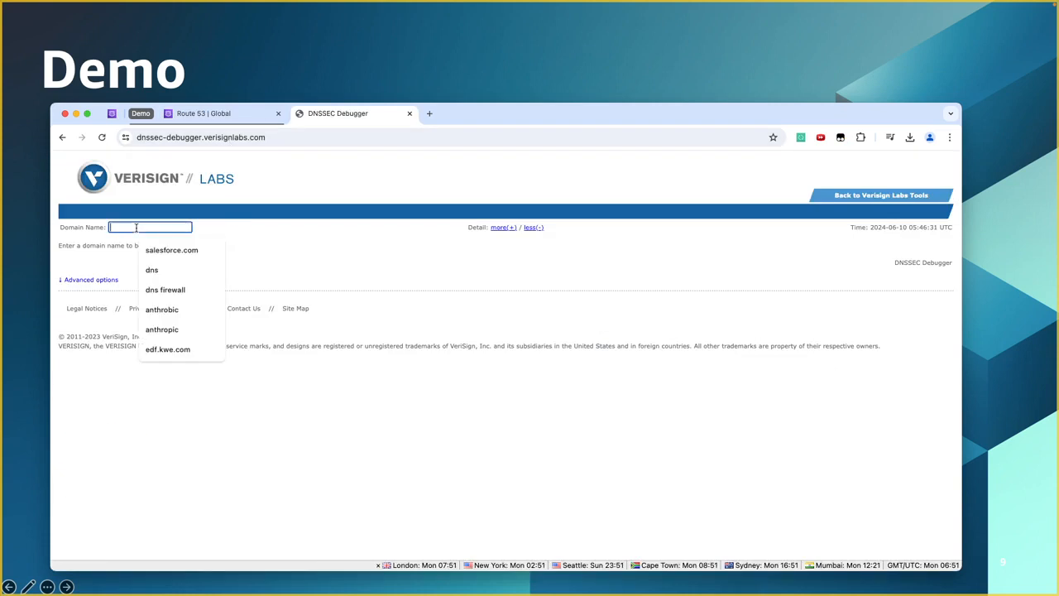
click(171, 249)
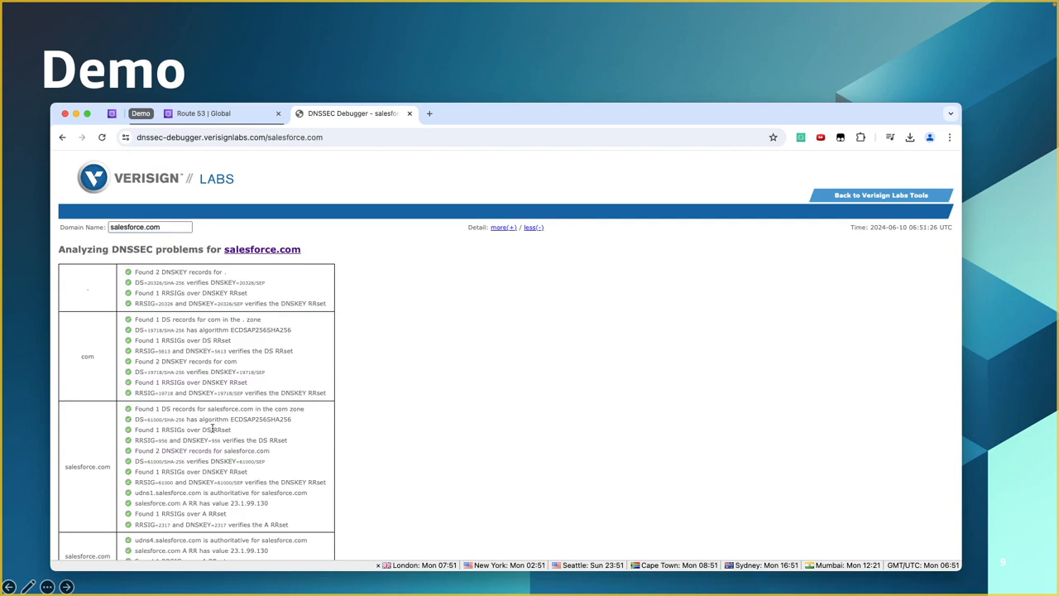
scroll(down, 3)
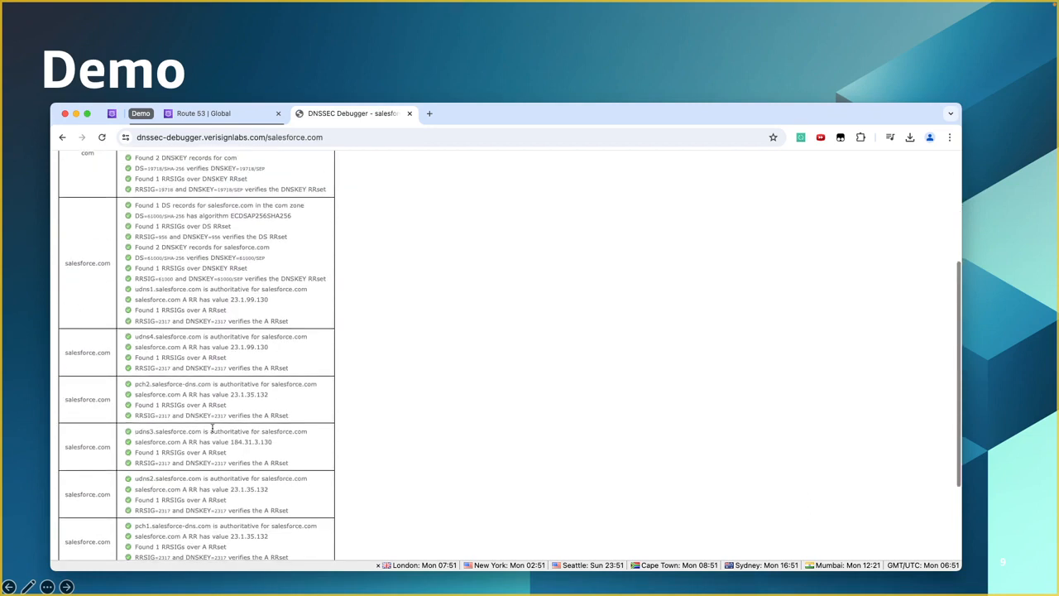
scroll(down, 3)
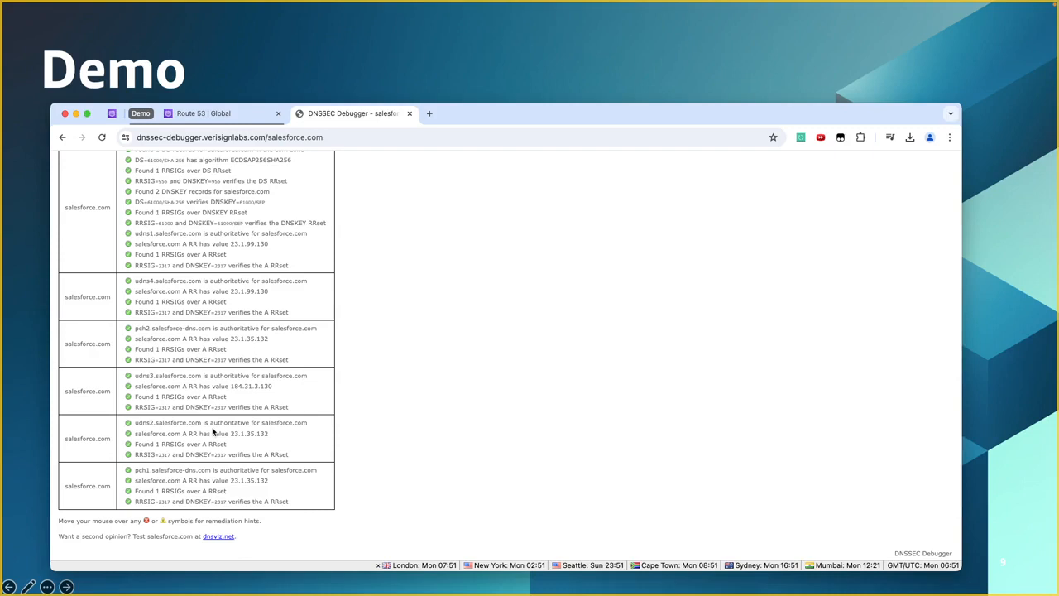
mouse_move(149, 522)
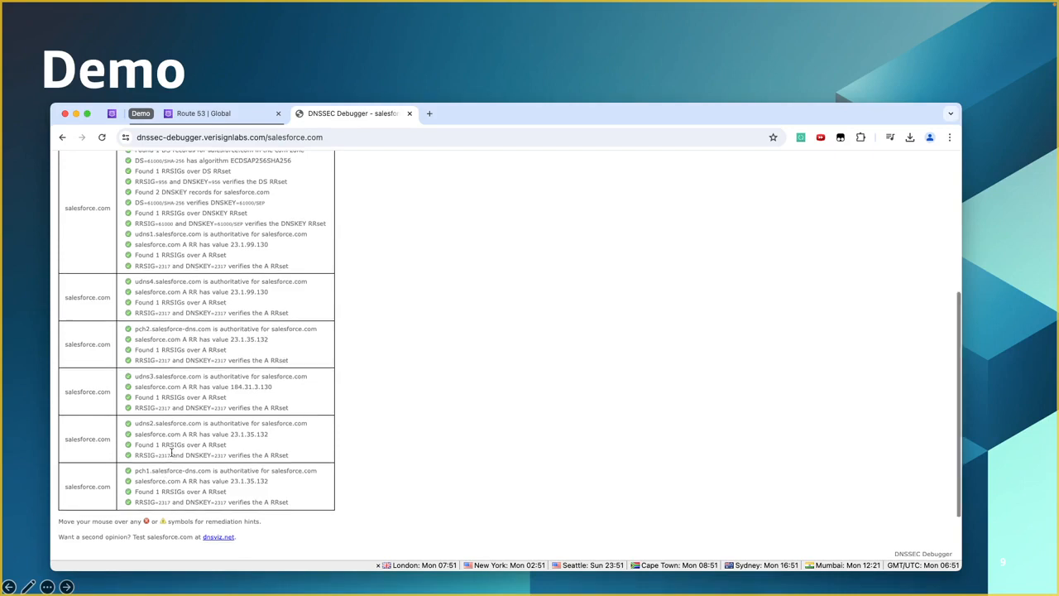
scroll(up, 3)
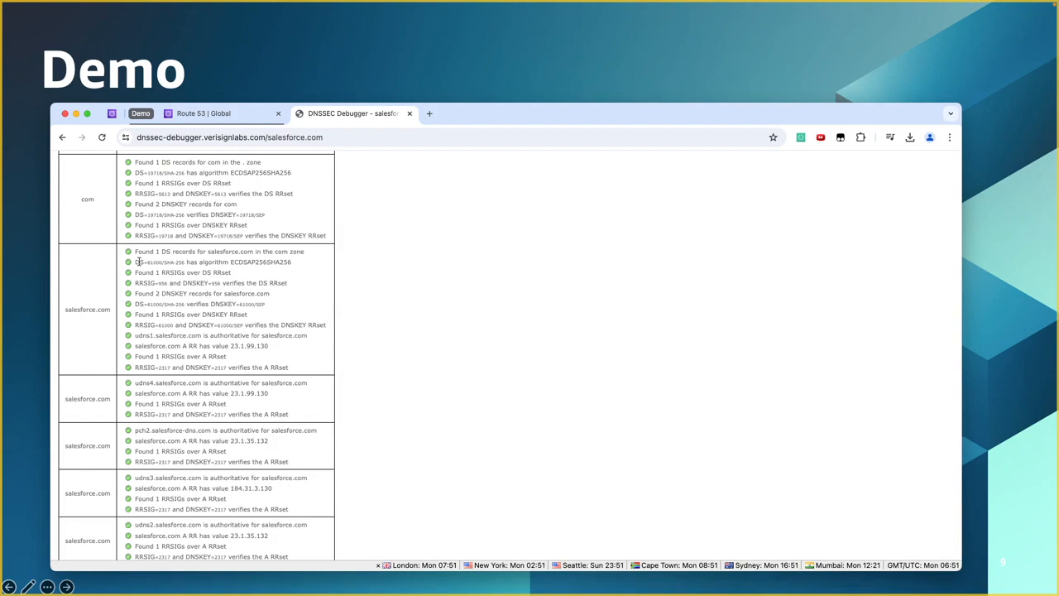
mouse_move(170, 260)
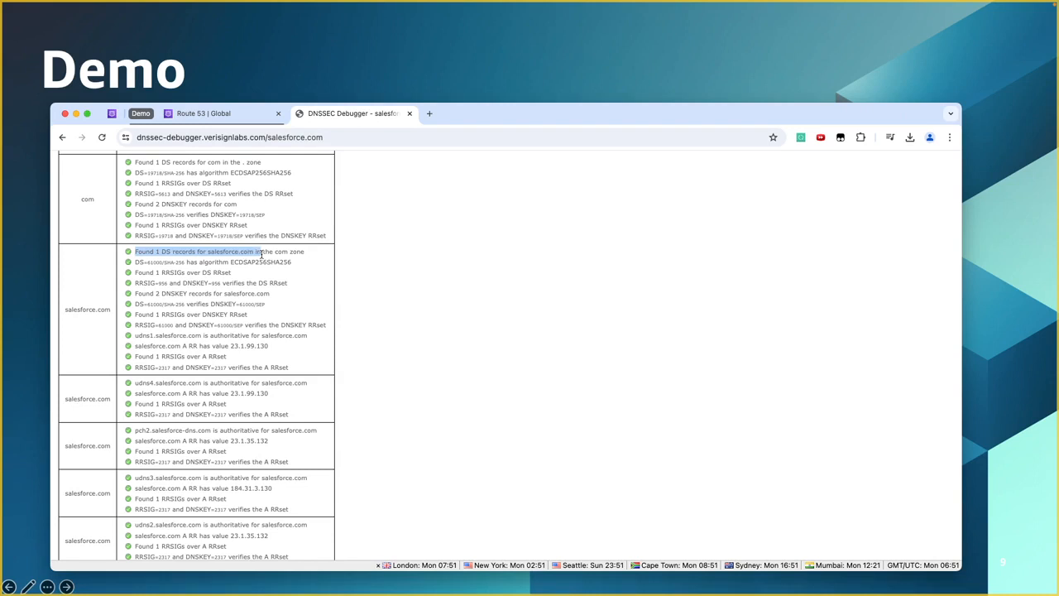
mouse_move(265, 255)
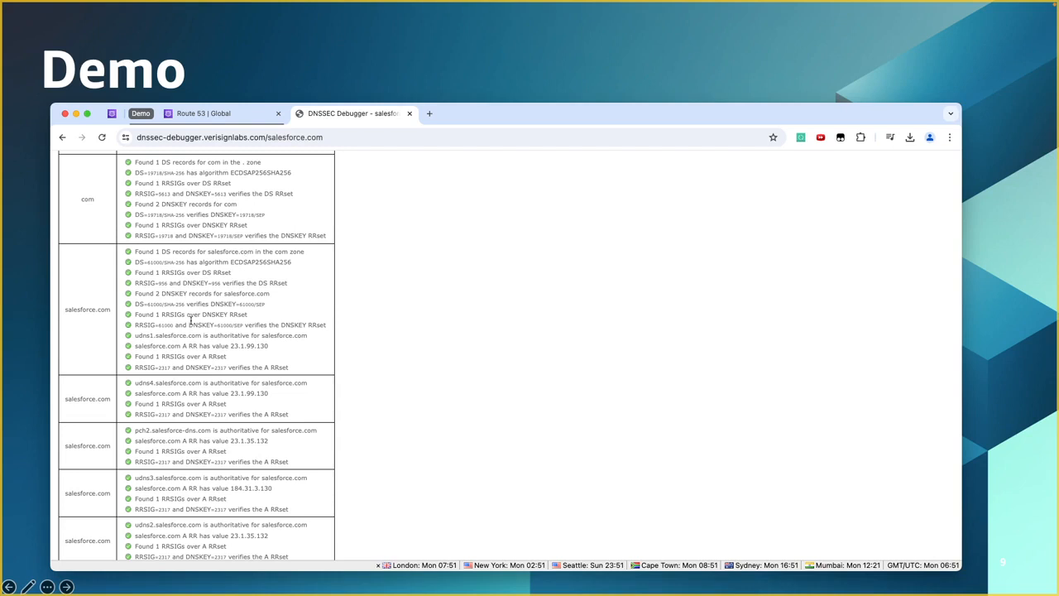
scroll(down, 3)
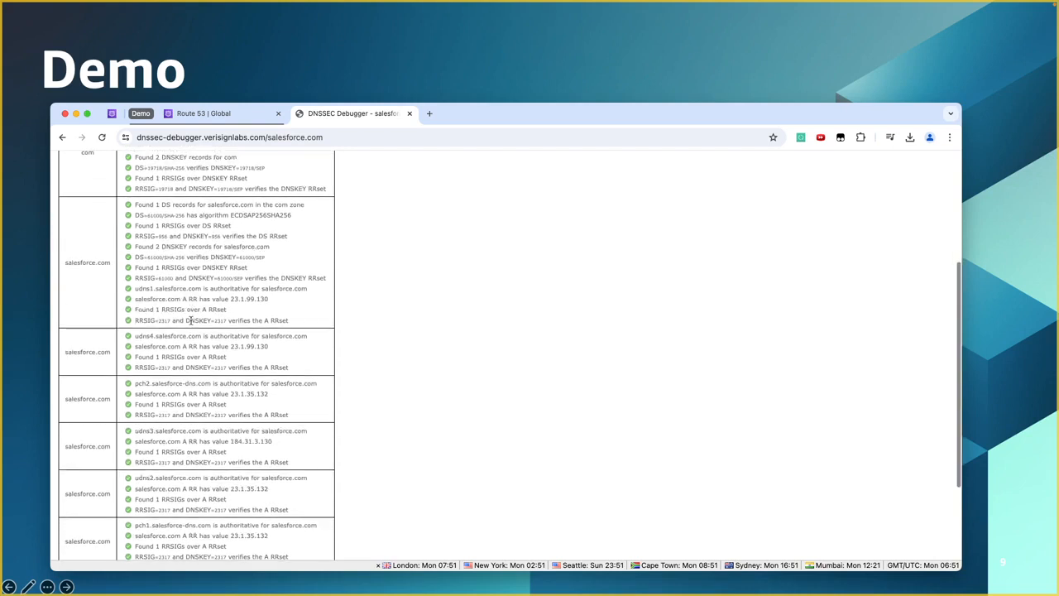
scroll(down, 3)
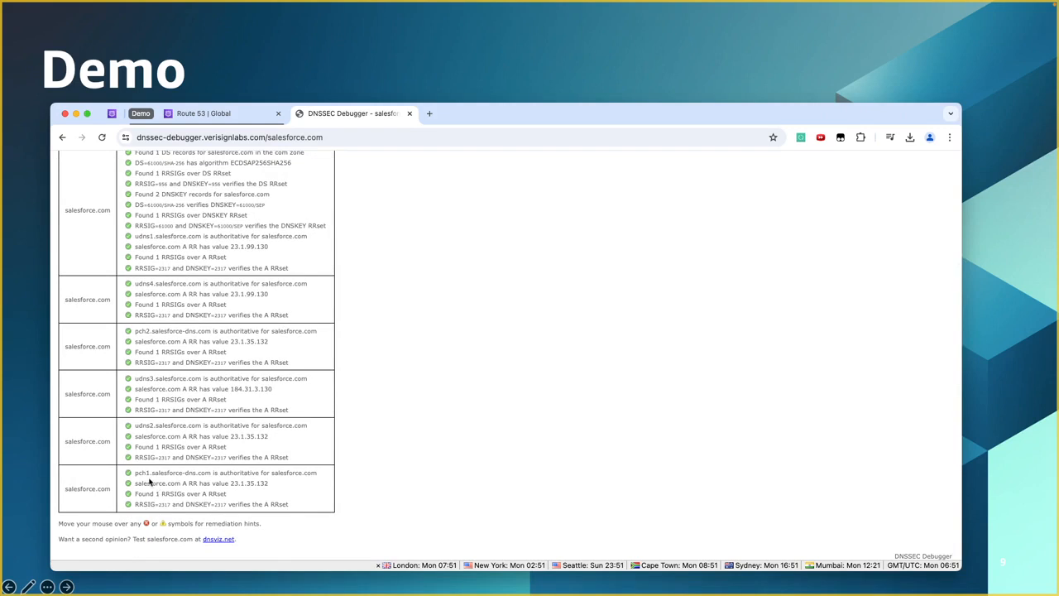
mouse_move(236, 490)
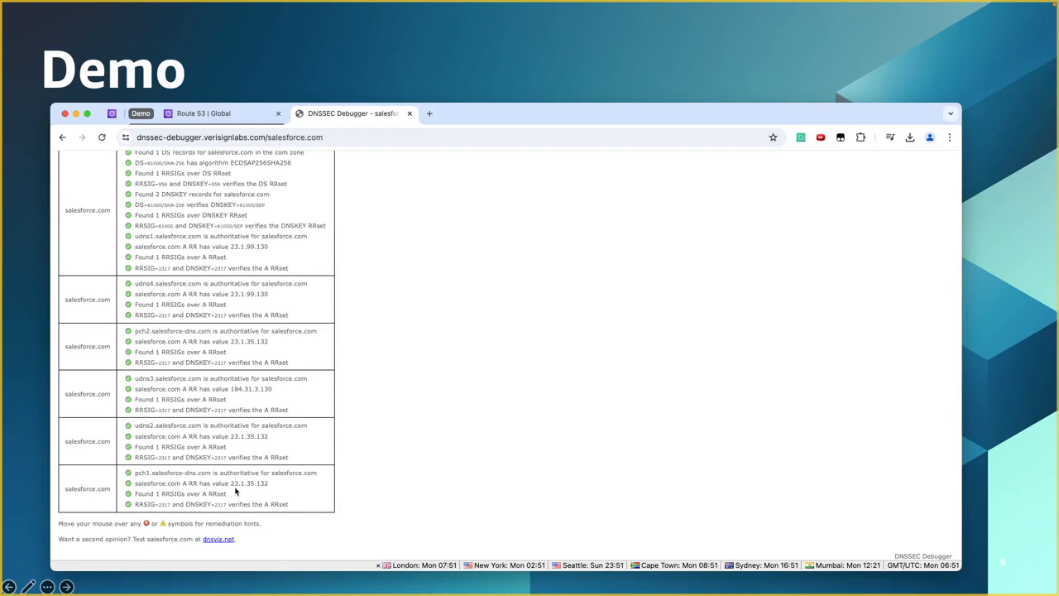
double_click(248, 482)
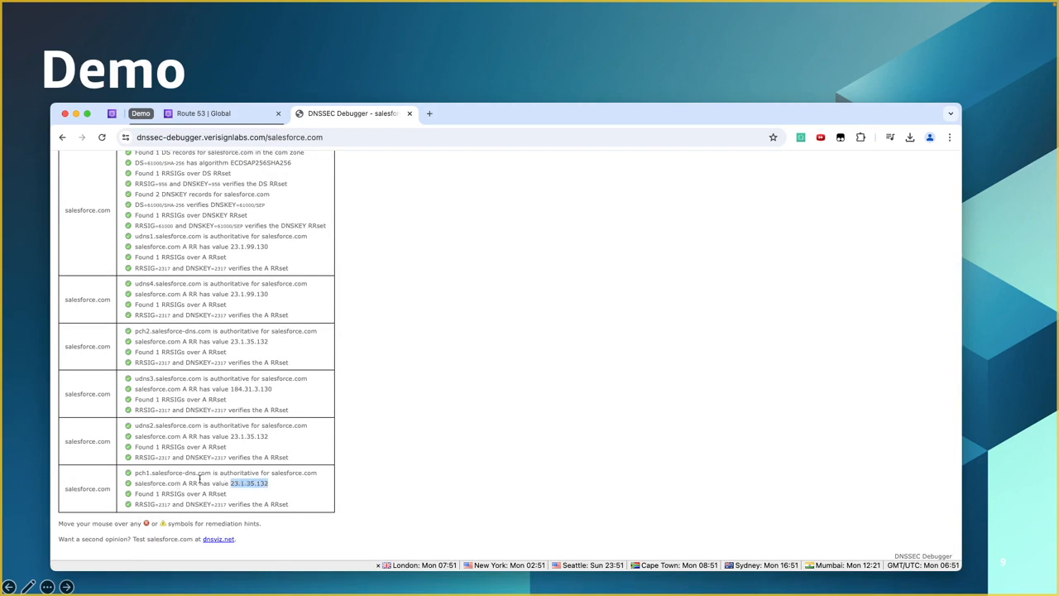
mouse_move(147, 491)
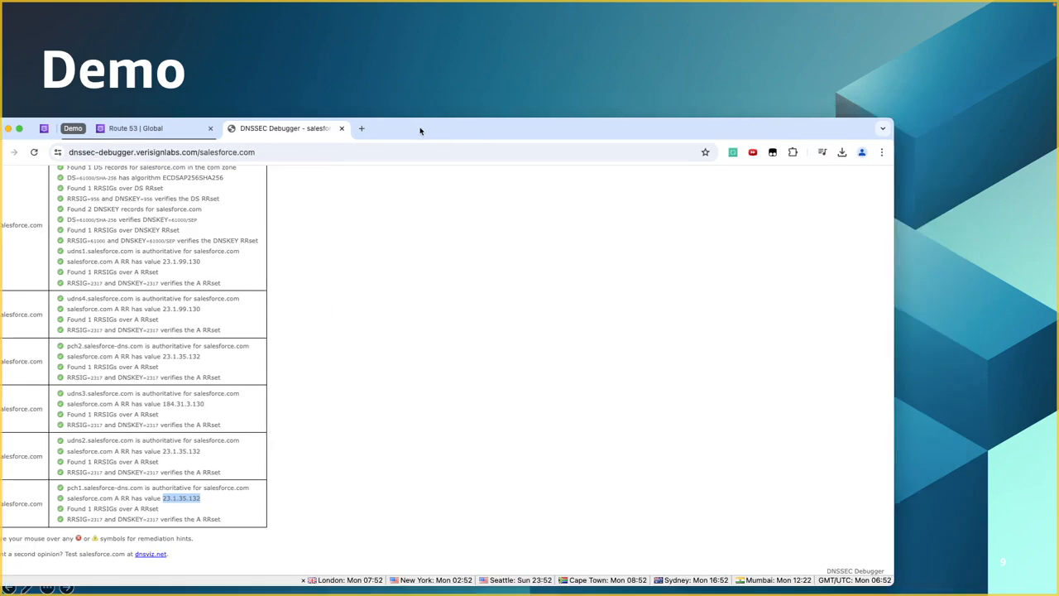
Minimize the browser to bring back the Demo slide.
click(73, 128)
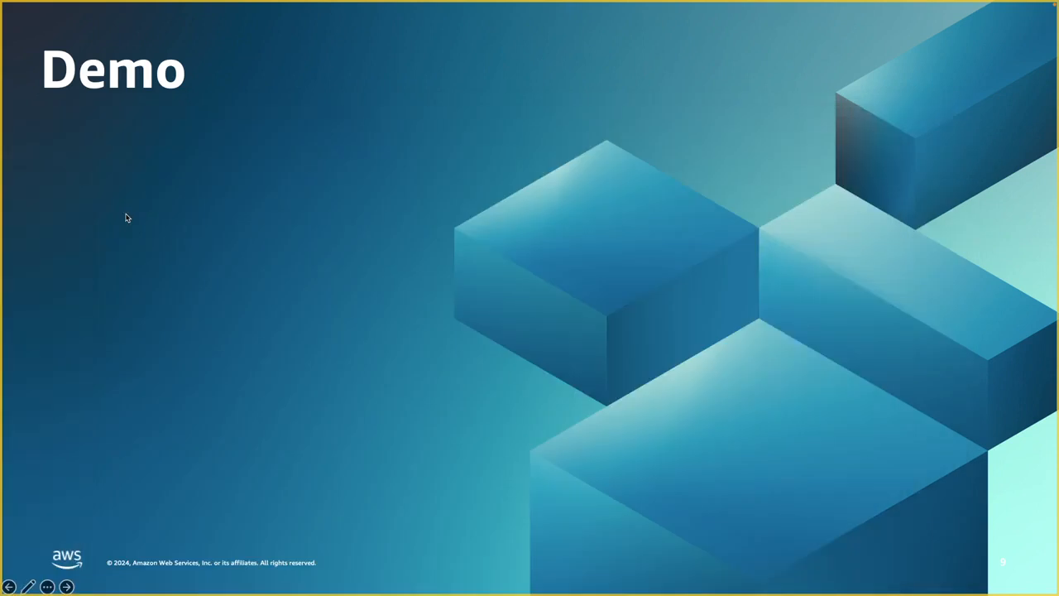
mouse_move(296, 285)
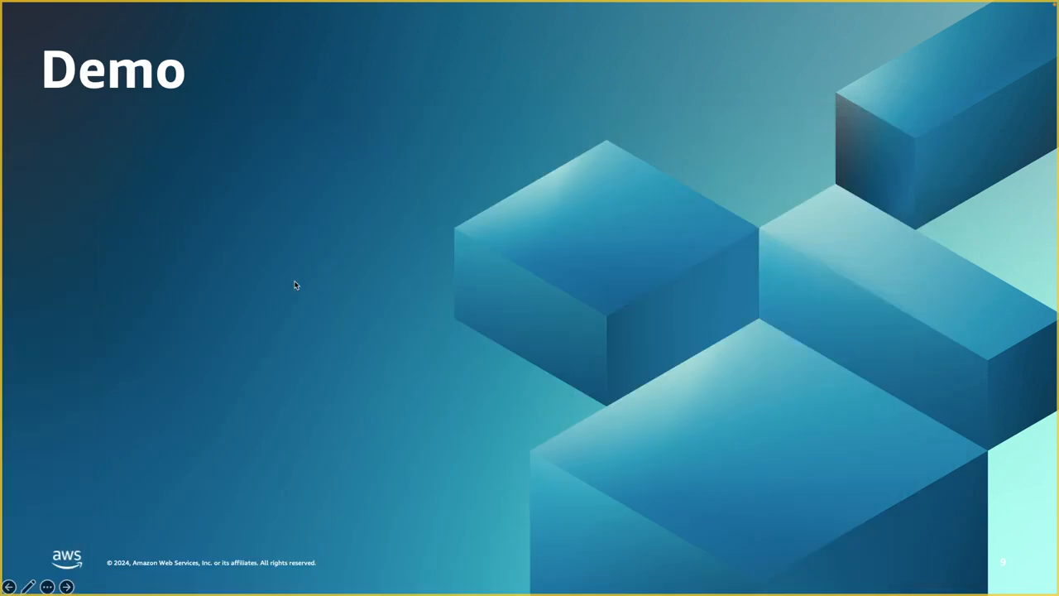